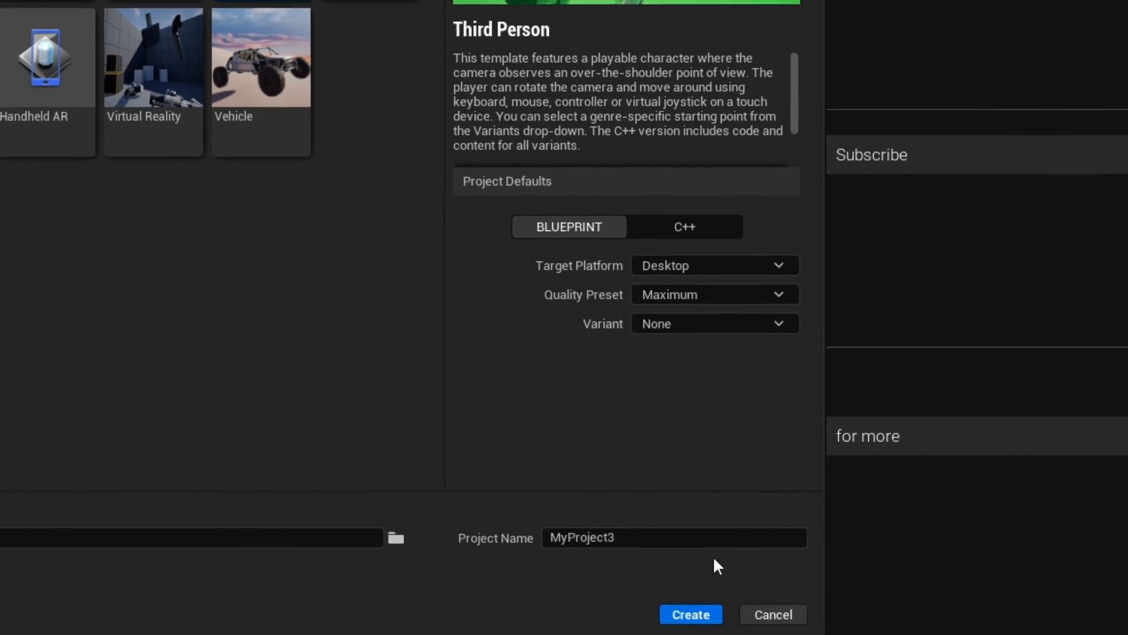
# Step: Name the Blueprint Third Person project AIMirrorJumpScareTut and create it
pyautogui.write('AIMirrorJumpScareTu')
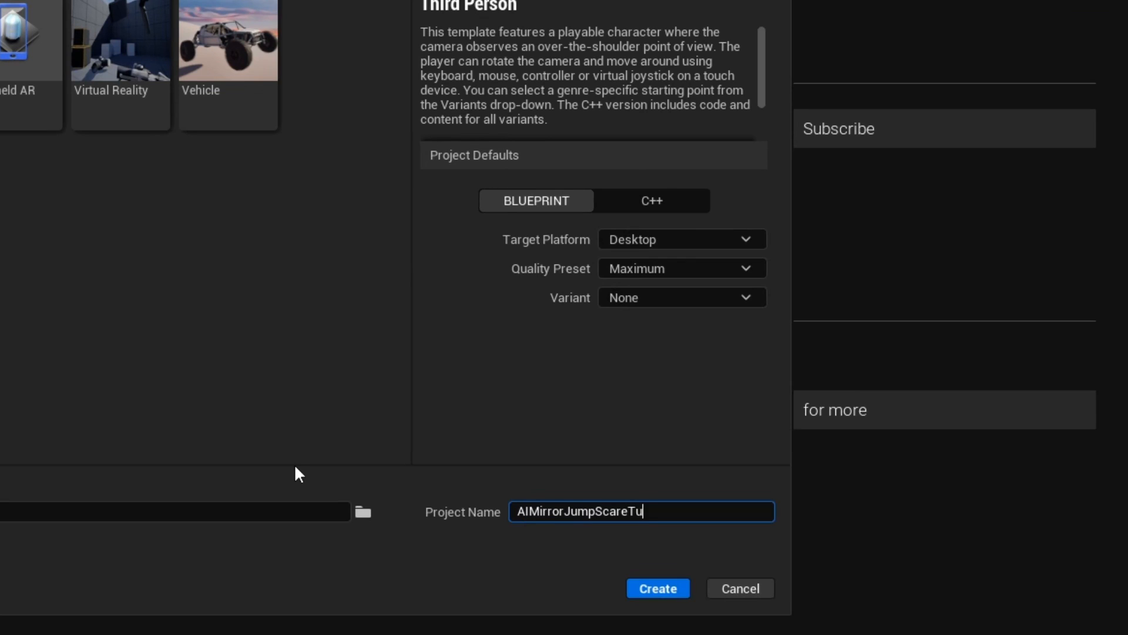
pyautogui.click(658, 588)
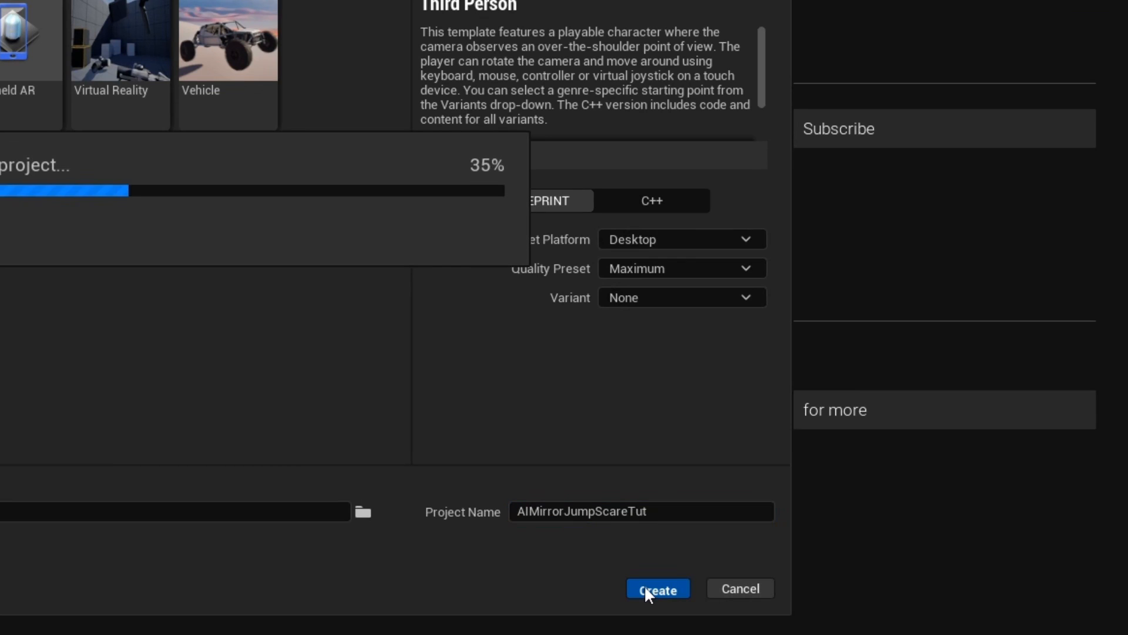
pyautogui.click(657, 588)
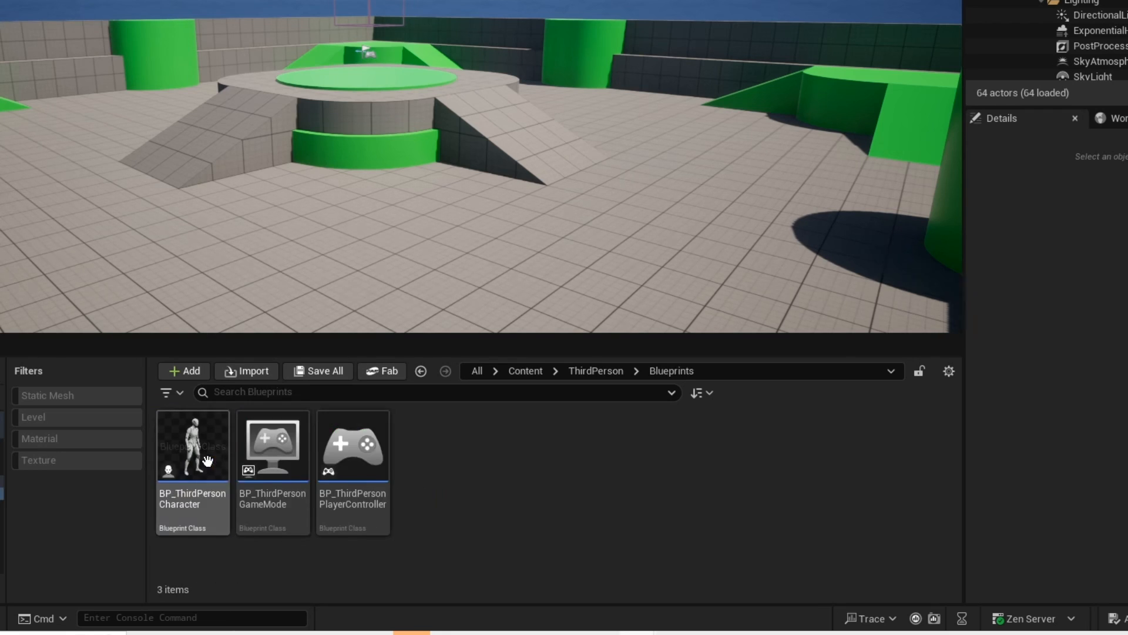
# Step: Open BP_ThirdPersonCharacter and filter its Class Defaults details by 'yaw'
pyautogui.doubleClick(192, 452)
pyautogui.write('y')
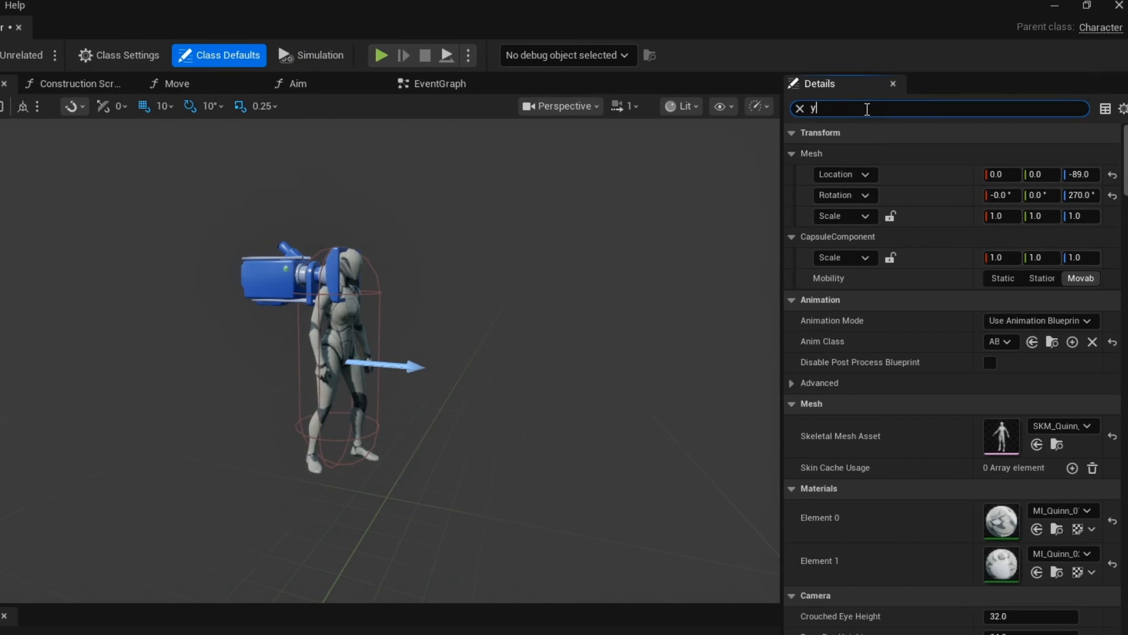
pyautogui.write('aw')
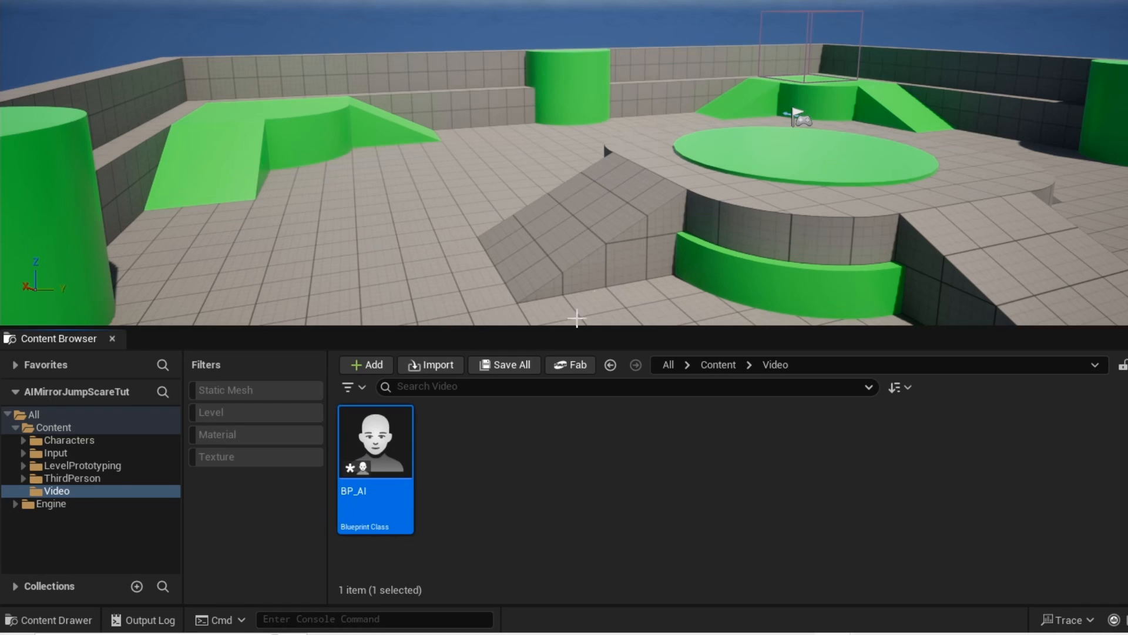
# Step: In BP_AI, add a scaled Box Collision and a Camera at yaw -170 facing the character
pyautogui.doubleClick(374, 442)
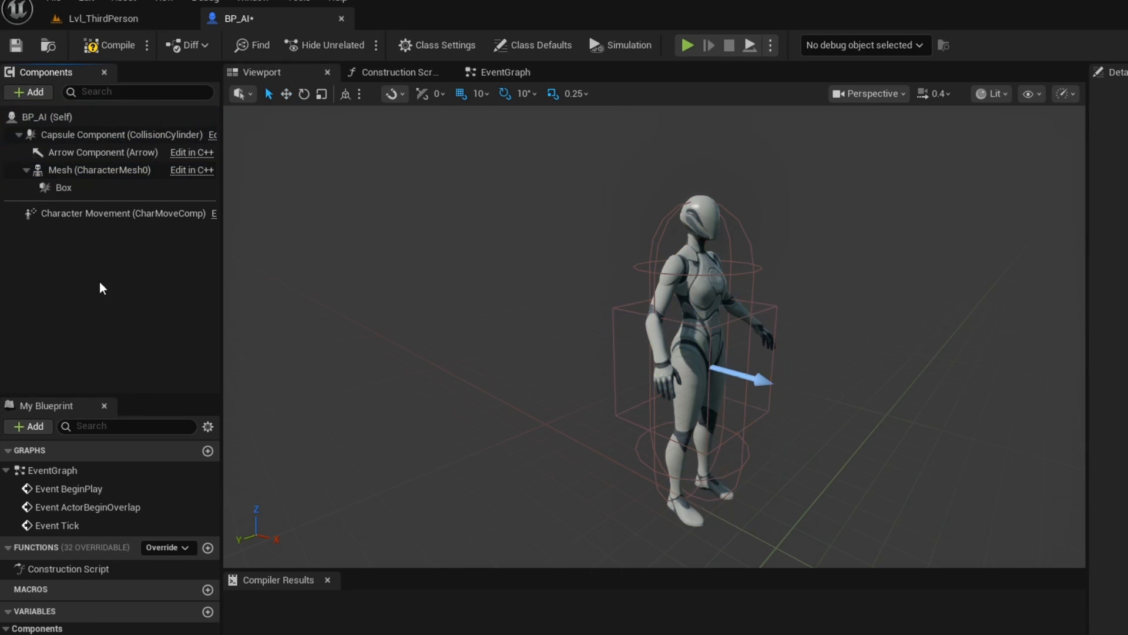
pyautogui.click(62, 188)
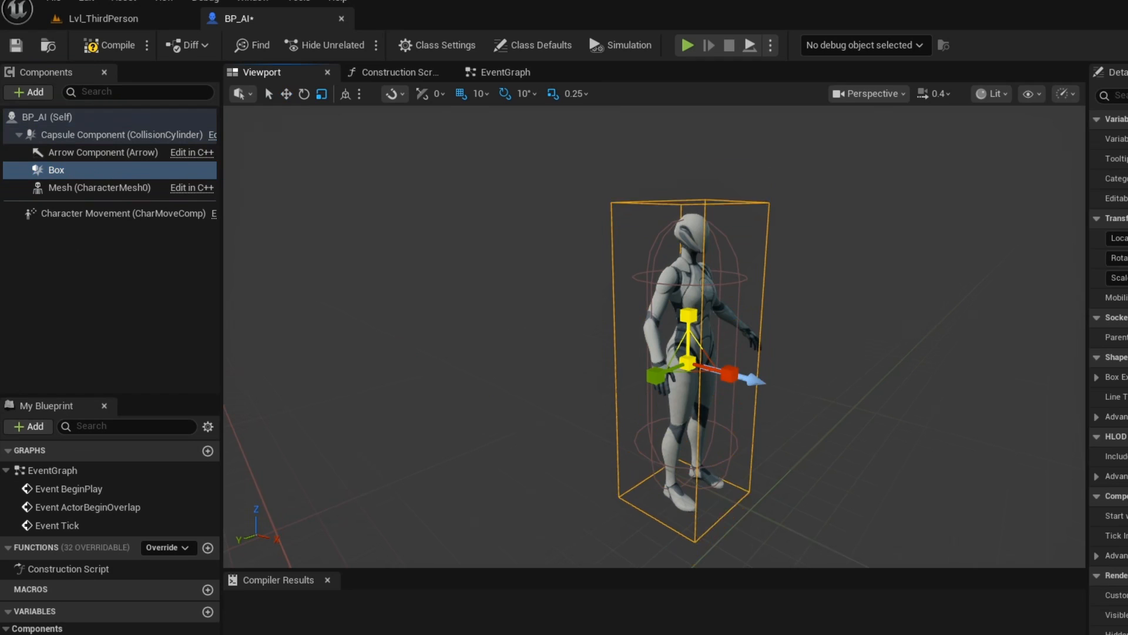
pyautogui.click(26, 92)
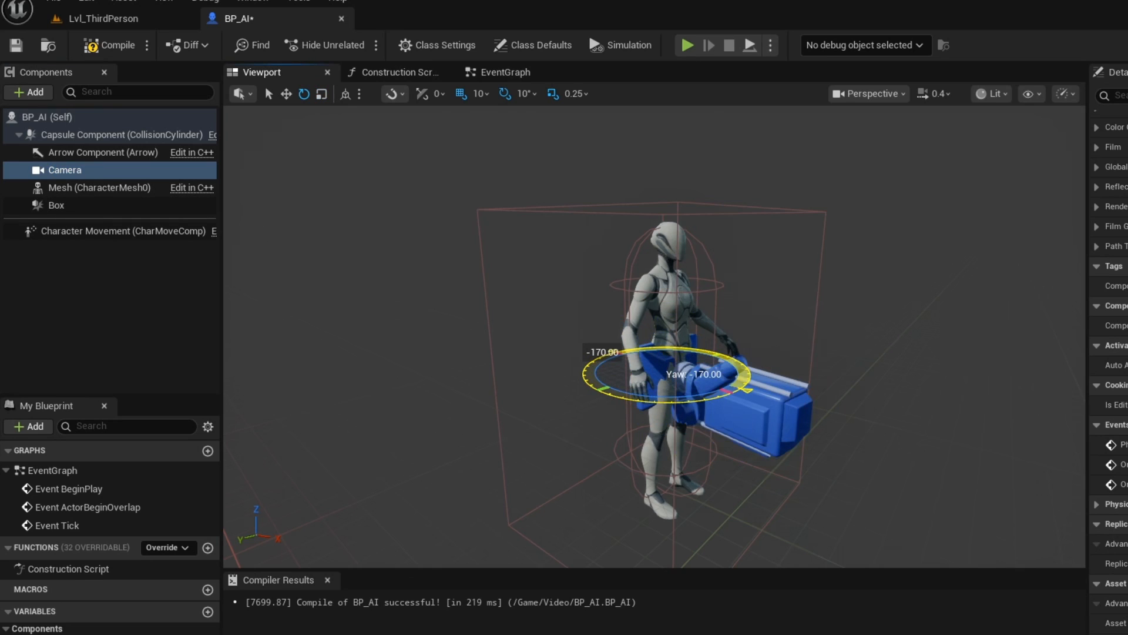
pyautogui.click(286, 94)
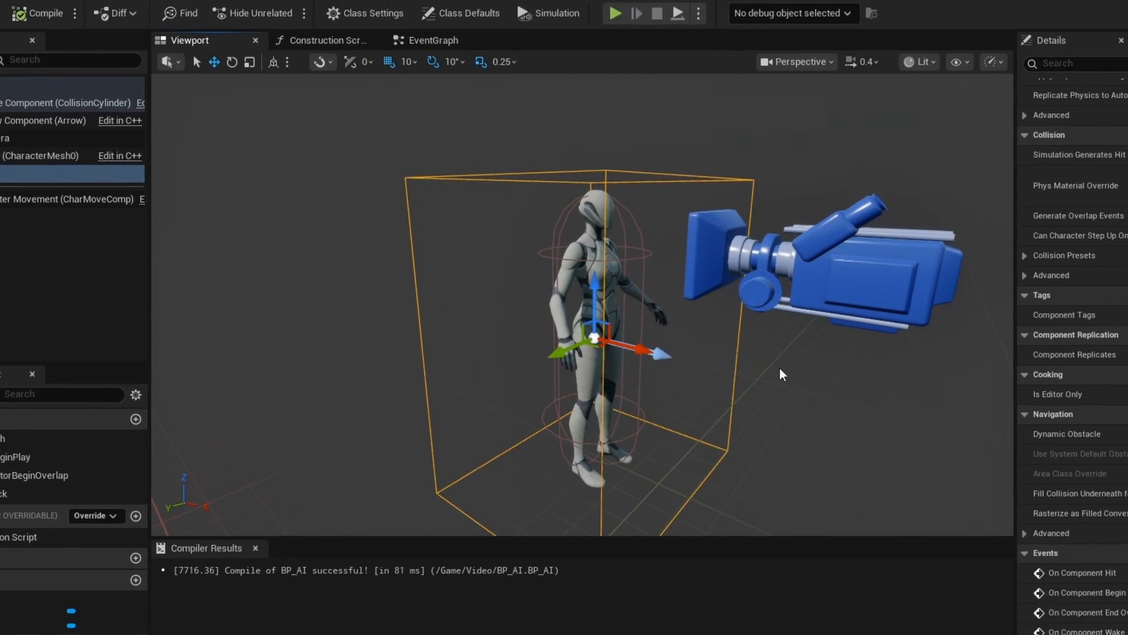
pyautogui.click(430, 40)
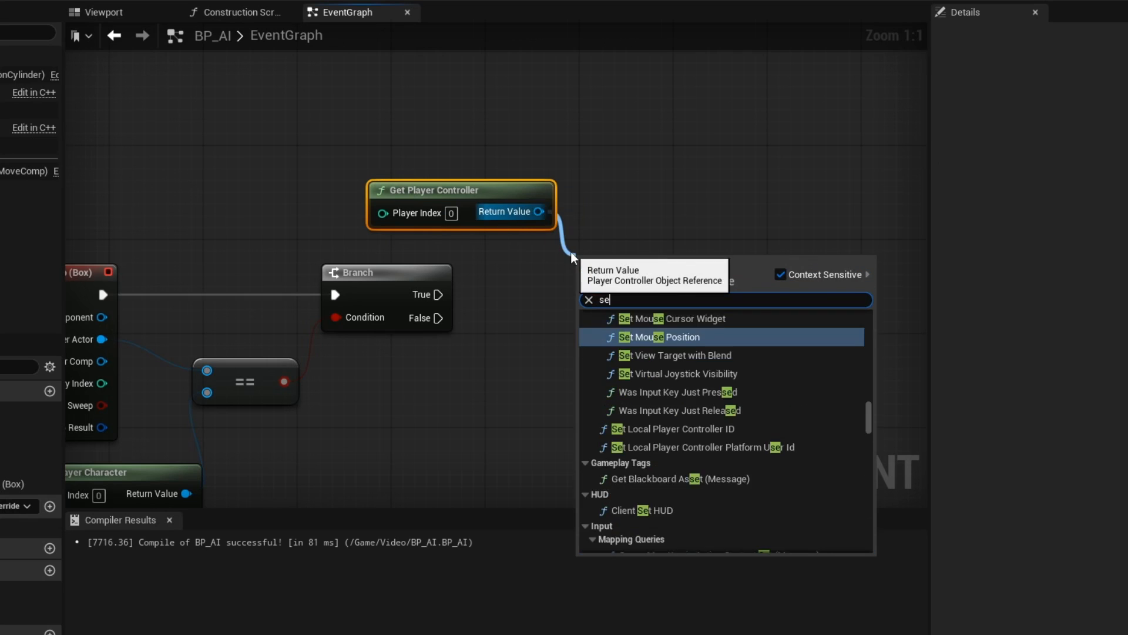
# Step: Chain Set View Target with Blend (Self), Set Custom Time Dilation 0.0 and a 0.6 s Delay
pyautogui.write('set target view')
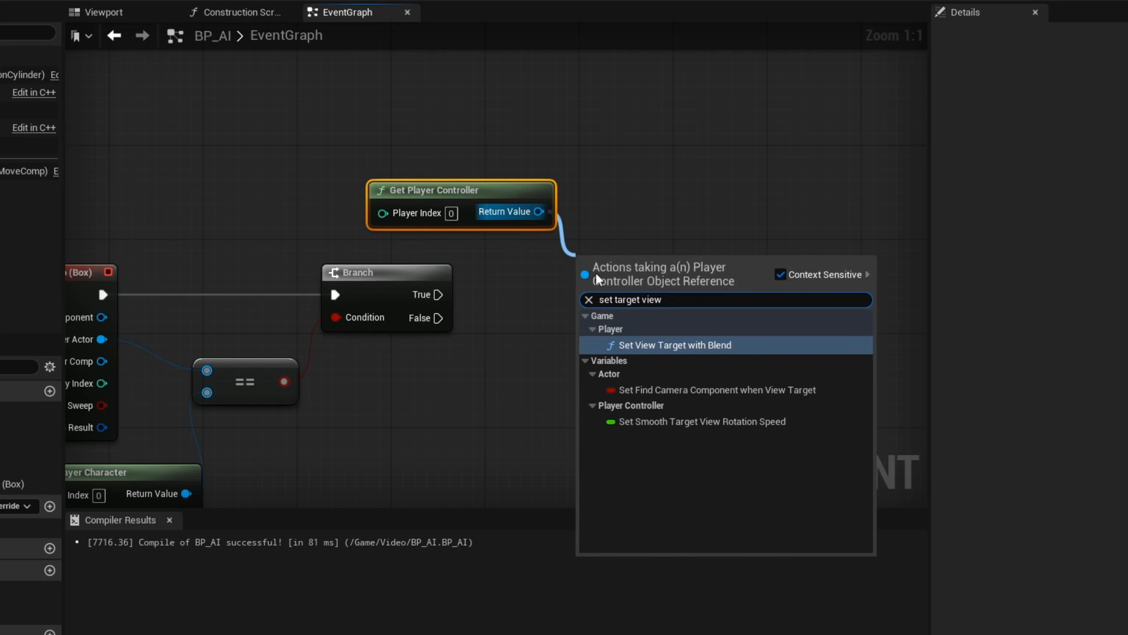
pyautogui.click(676, 345)
pyautogui.write('self')
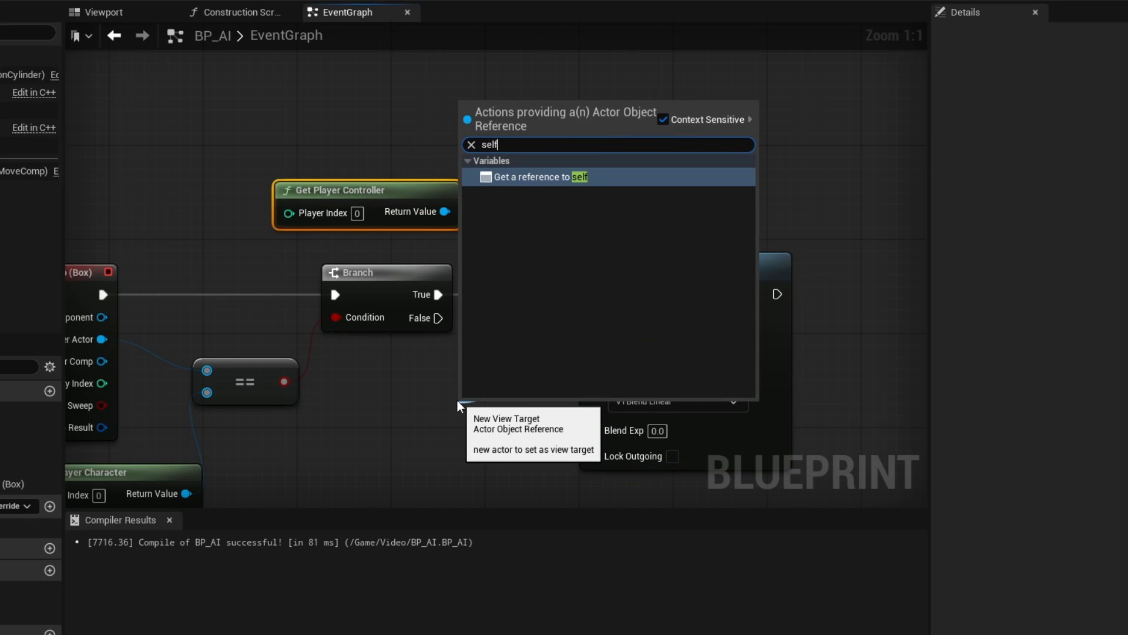
pyautogui.click(540, 176)
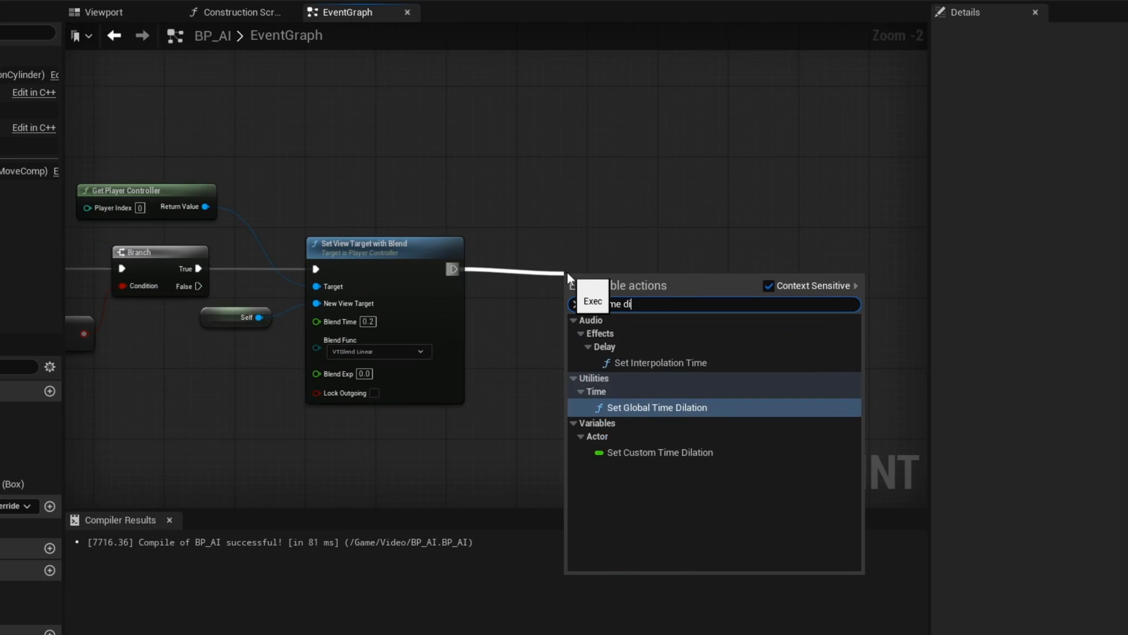
pyautogui.click(660, 451)
pyautogui.write('dela')
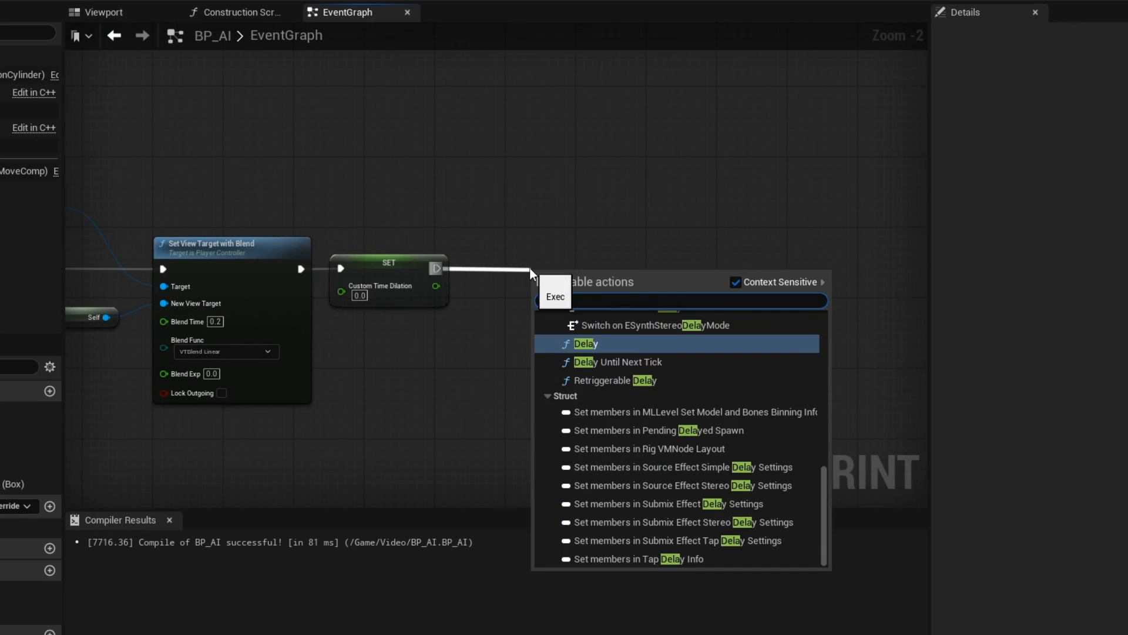
pyautogui.click(585, 344)
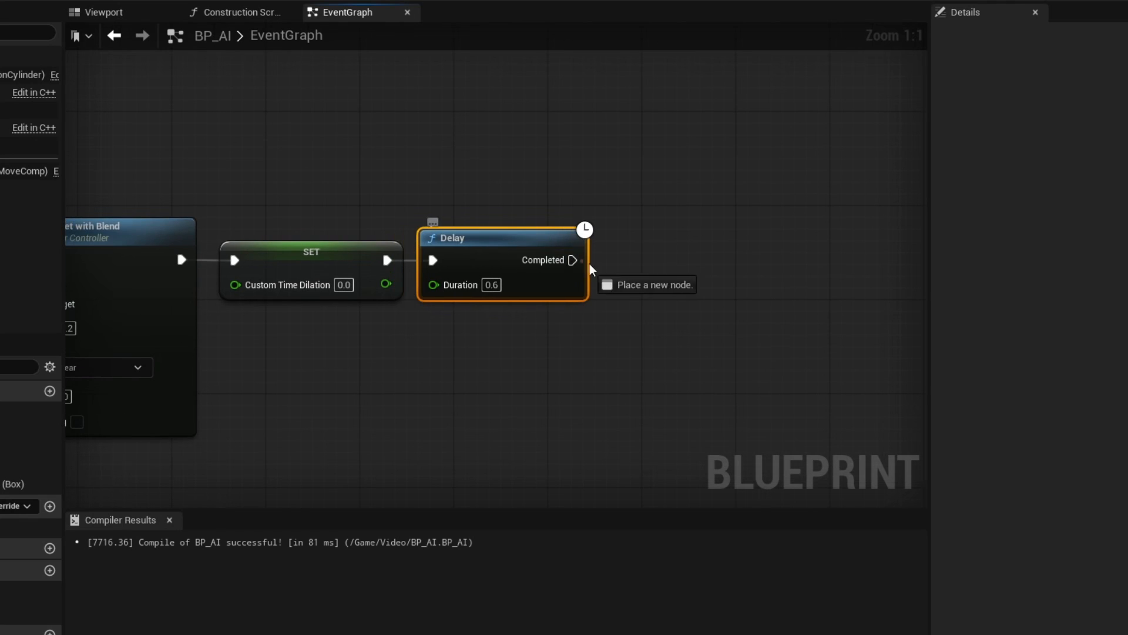
pyautogui.click(647, 284)
pyautogui.write('ove to')
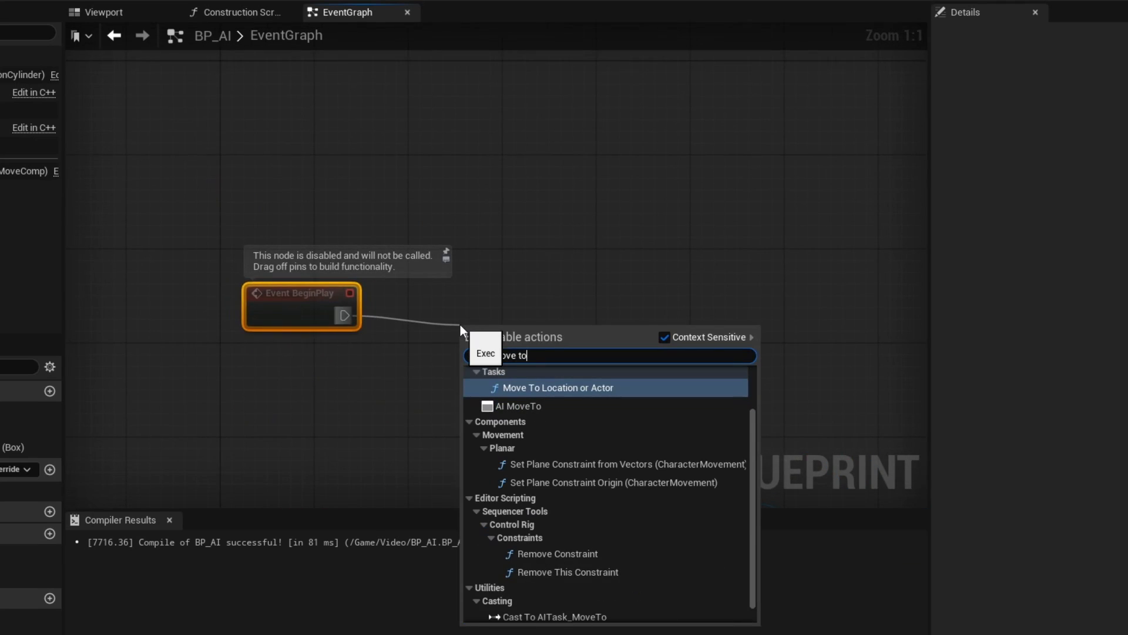
# Step: On BeginPlay, run AI MoveTo with Self as Pawn and Get Player Character as target
pyautogui.click(517, 406)
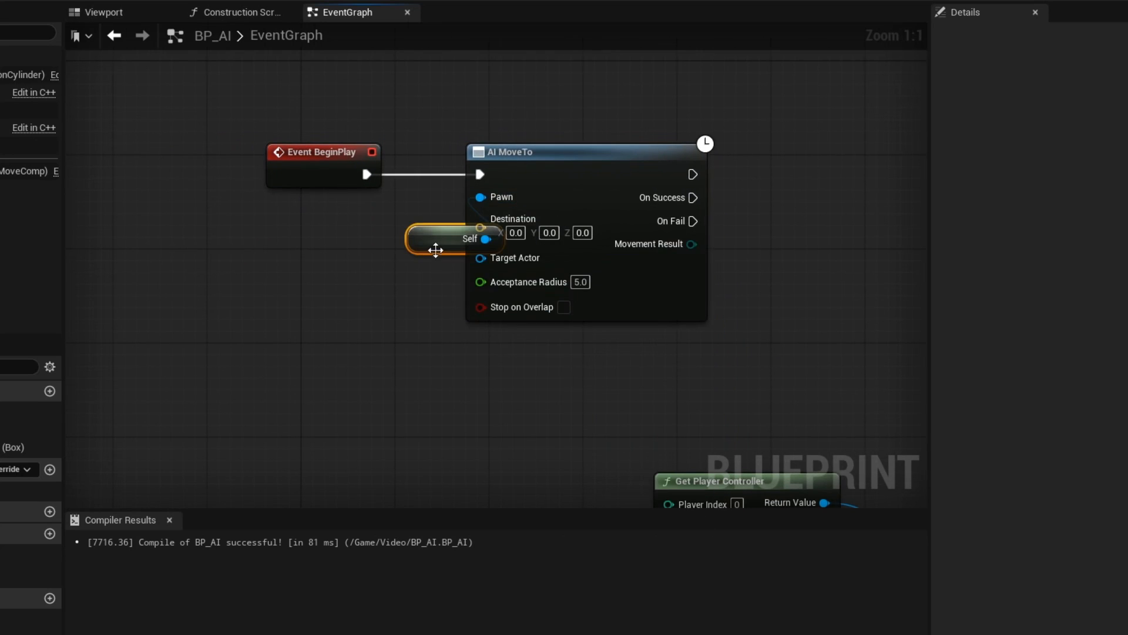
pyautogui.write('get play')
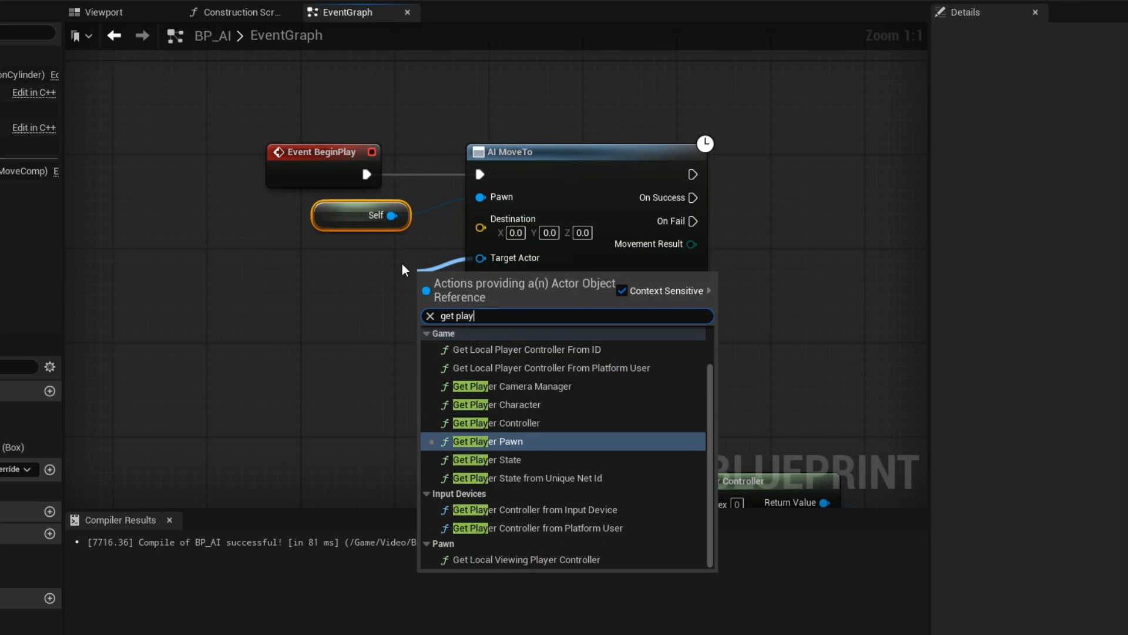
pyautogui.click(497, 404)
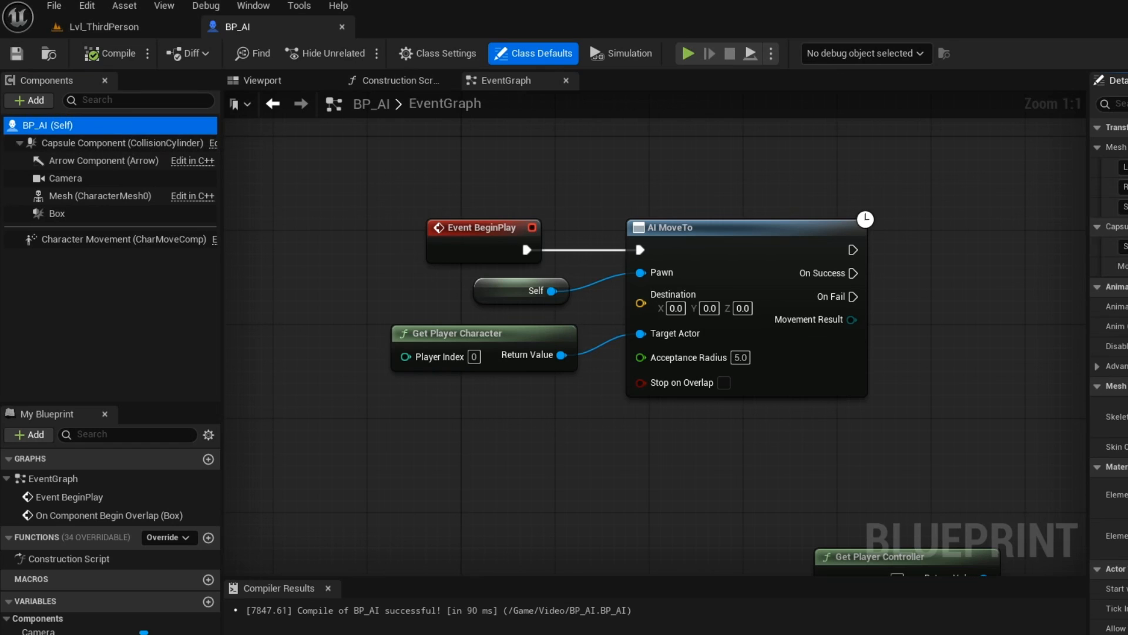
pyautogui.write('walk speed')
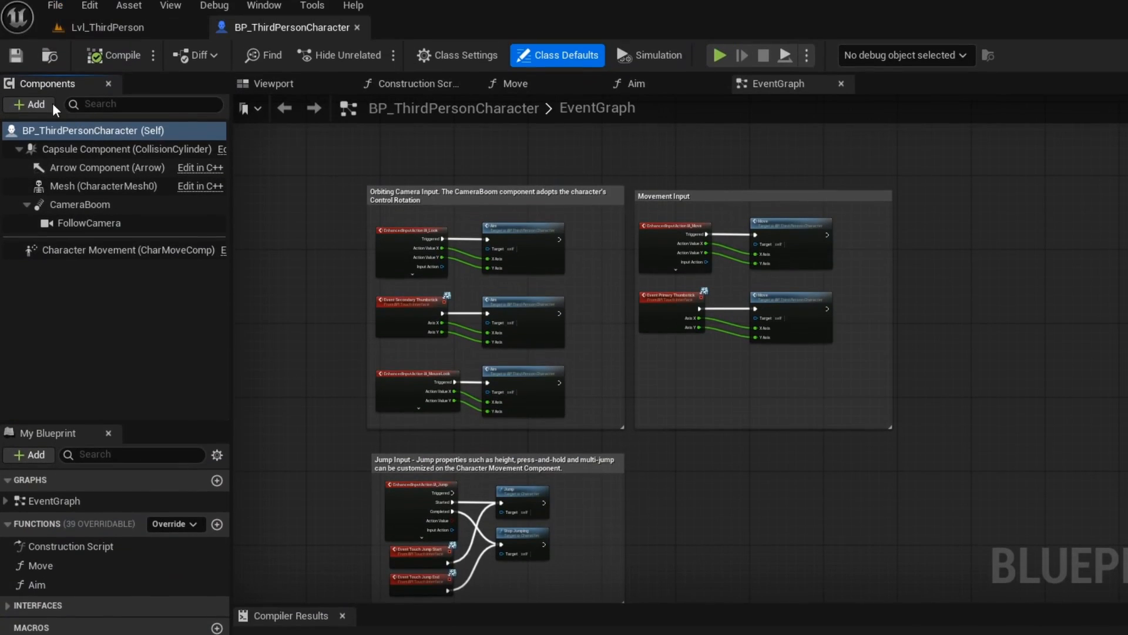
# Step: Add an AIPerception component whose Senses Config Index 0 is AI Sight config
pyautogui.write('ai perce')
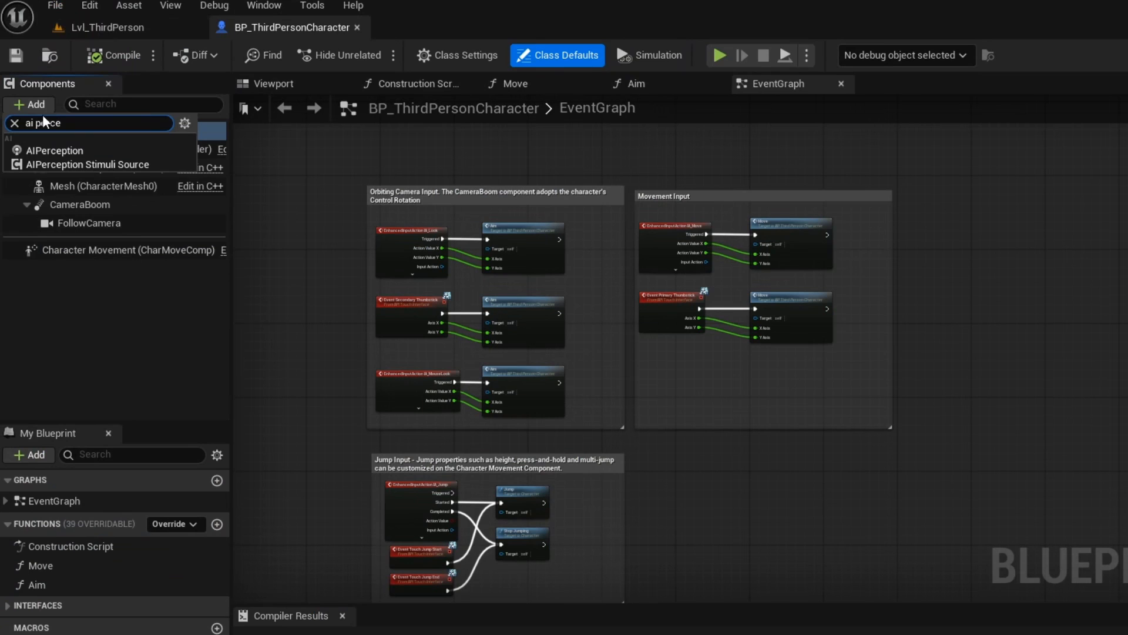
pyautogui.click(52, 150)
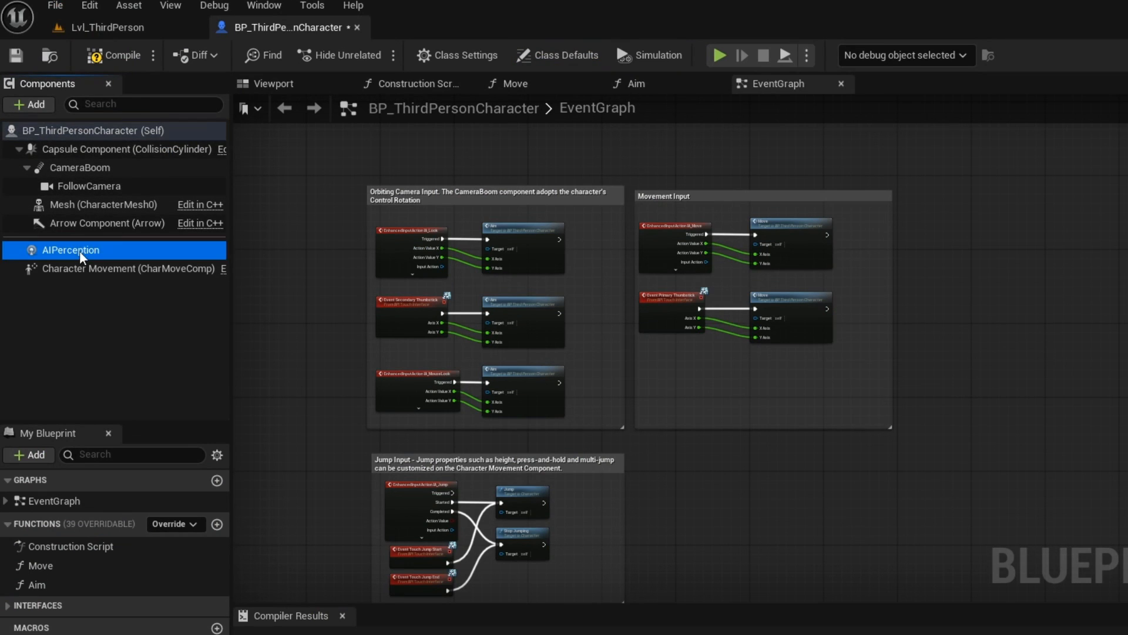
pyautogui.click(1035, 364)
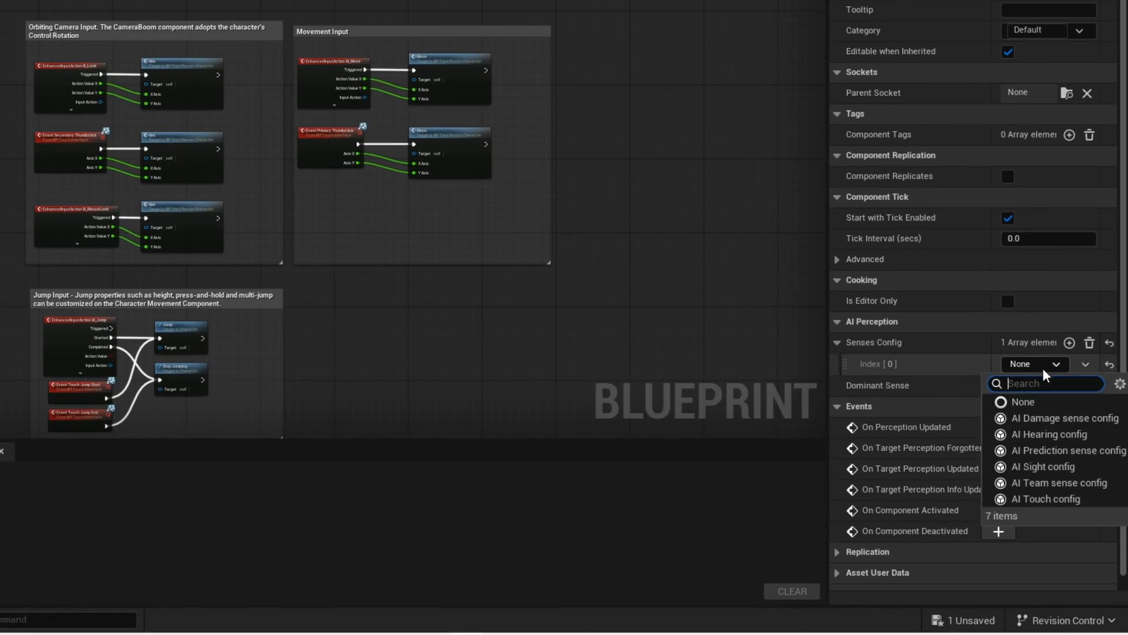
pyautogui.click(1034, 467)
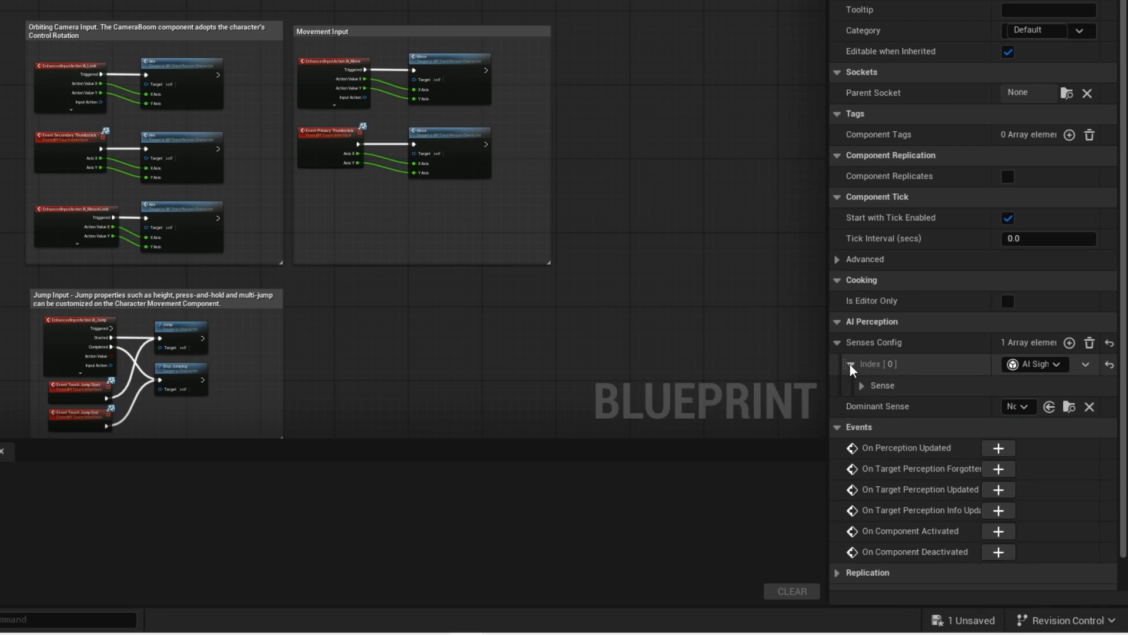
pyautogui.click(862, 385)
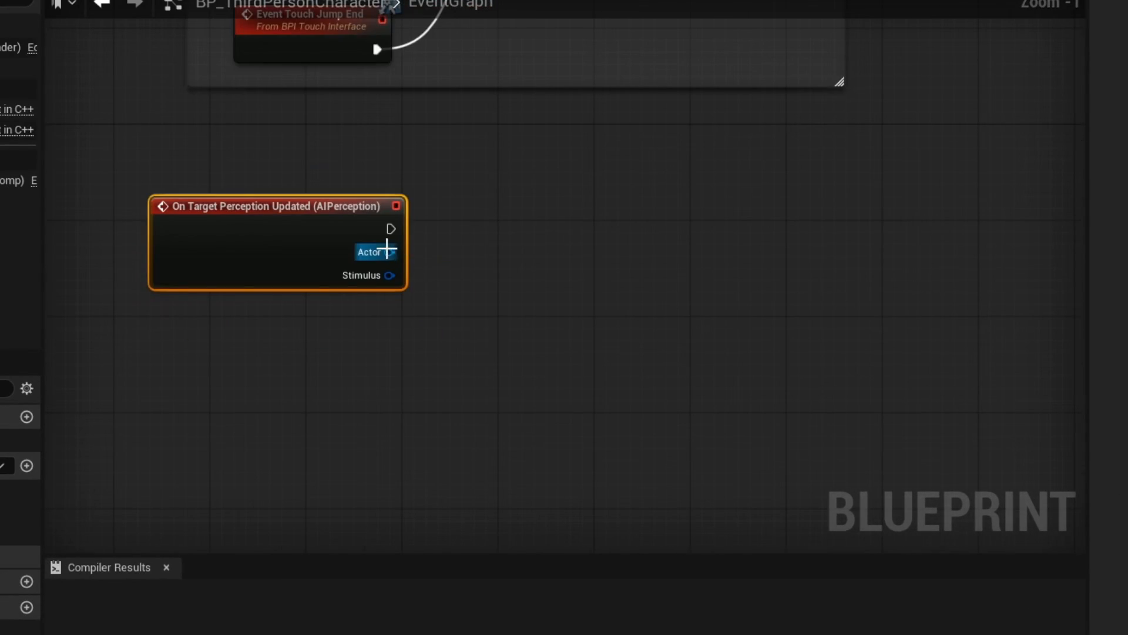
# Step: Feed the perceived Actor into Actor Has Tag 'AIMirror' and break the stimulus for branching
pyautogui.moveTo(394, 252); pyautogui.dragTo(468, 302)
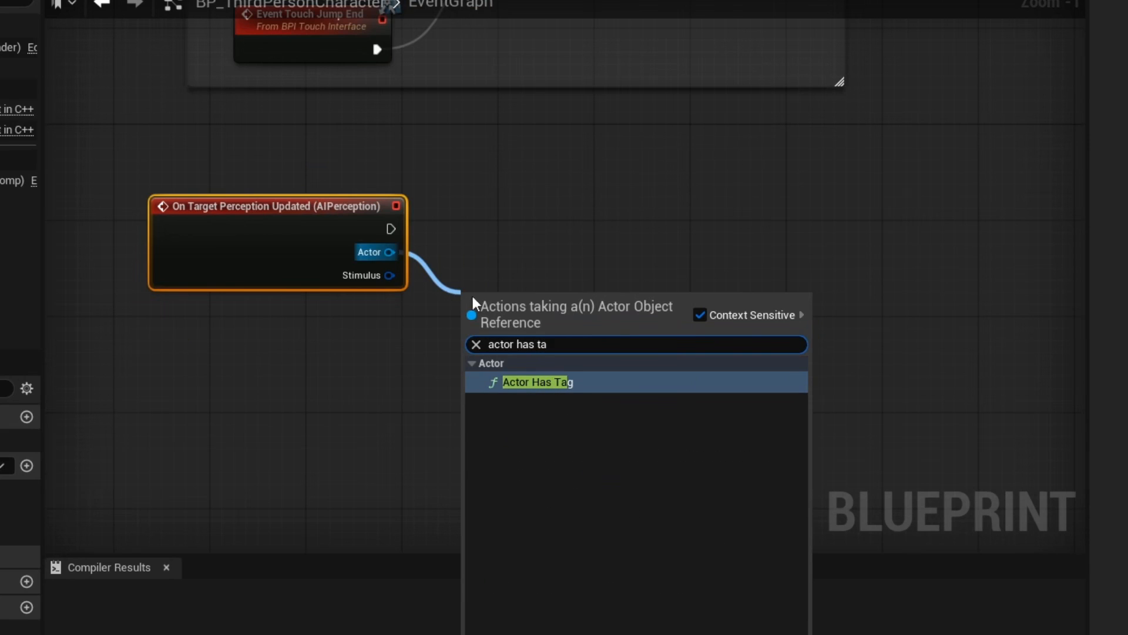
pyautogui.click(535, 382)
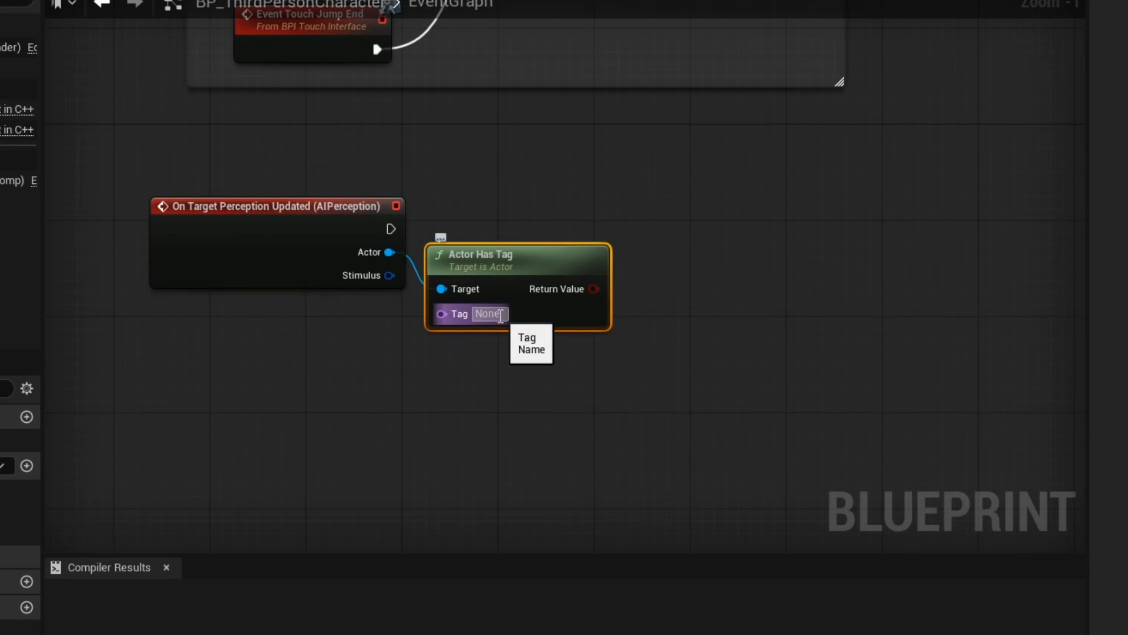
pyautogui.write('AIMirror')
pyautogui.write('bre')
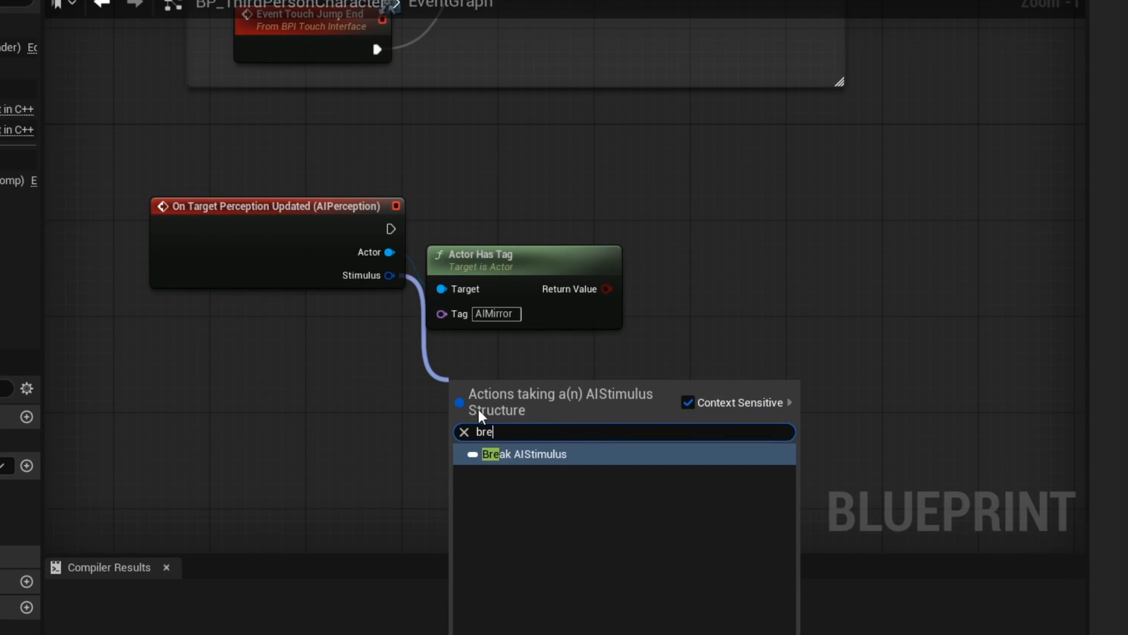
pyautogui.click(524, 453)
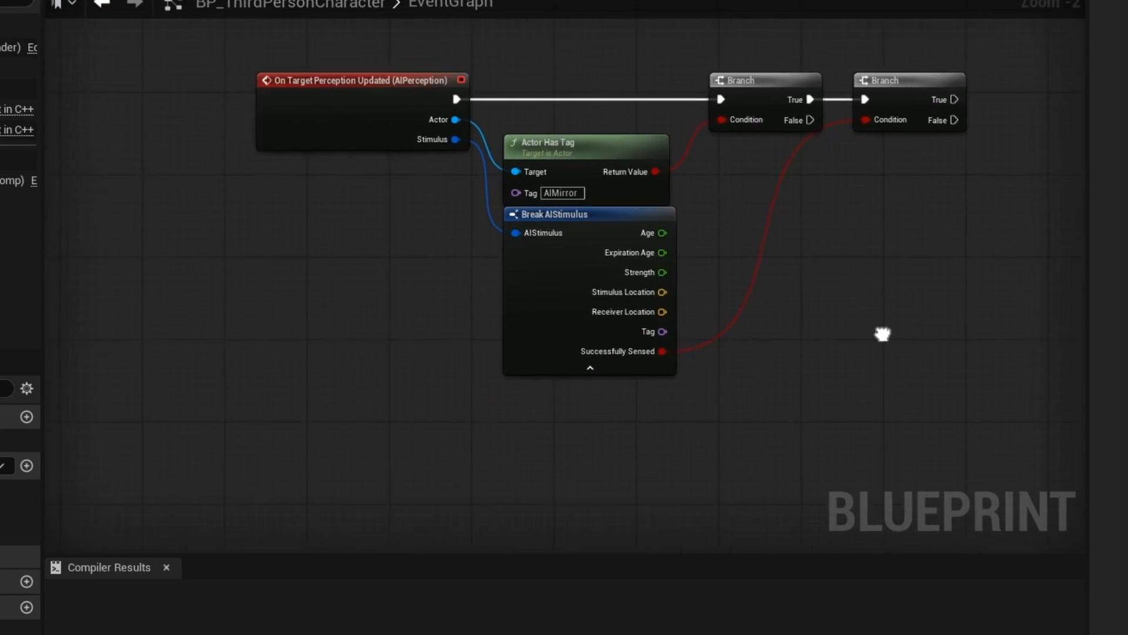
pyautogui.rightClick(881, 335)
pyautogui.write('actor o')
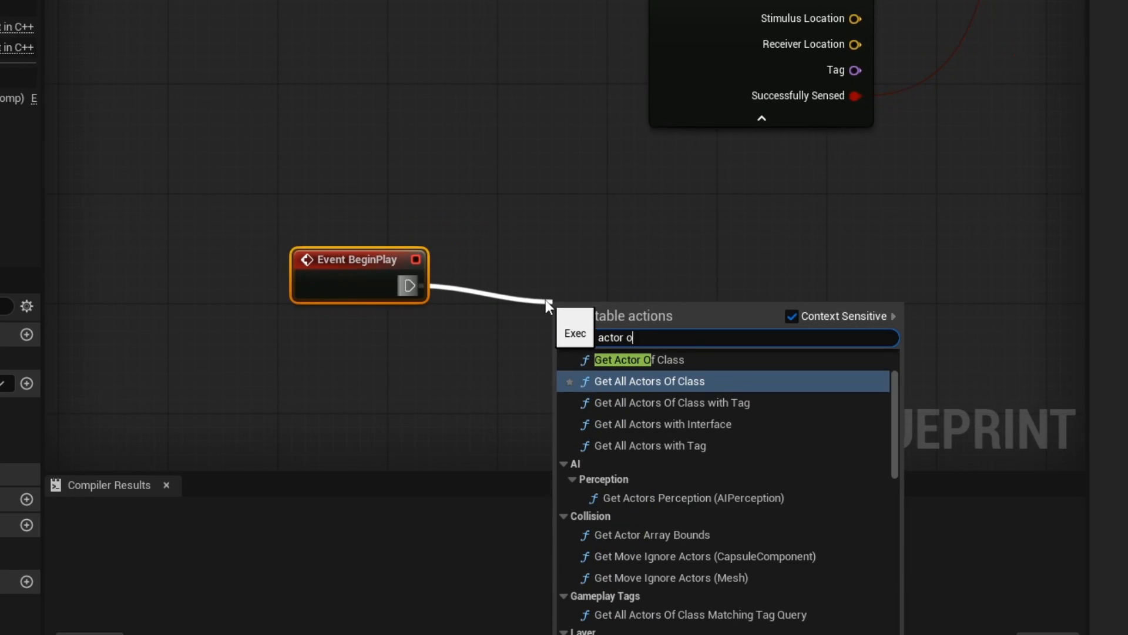
# Step: On BeginPlay, get the BP AI actor of class and promote it to variable AI REF
pyautogui.click(623, 360)
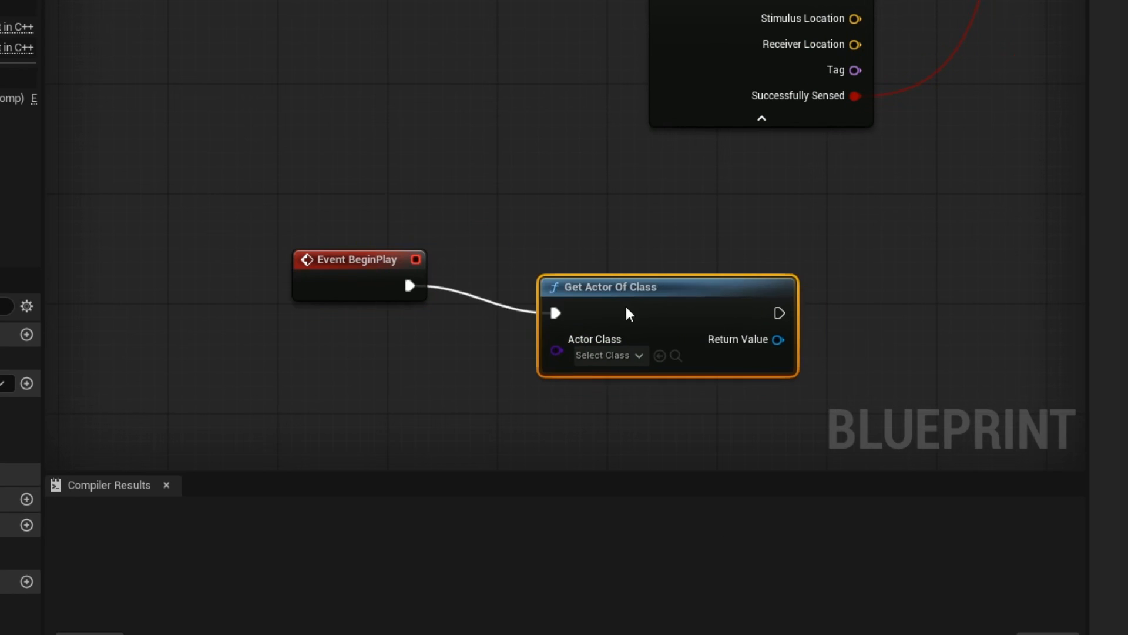
pyautogui.write('ai')
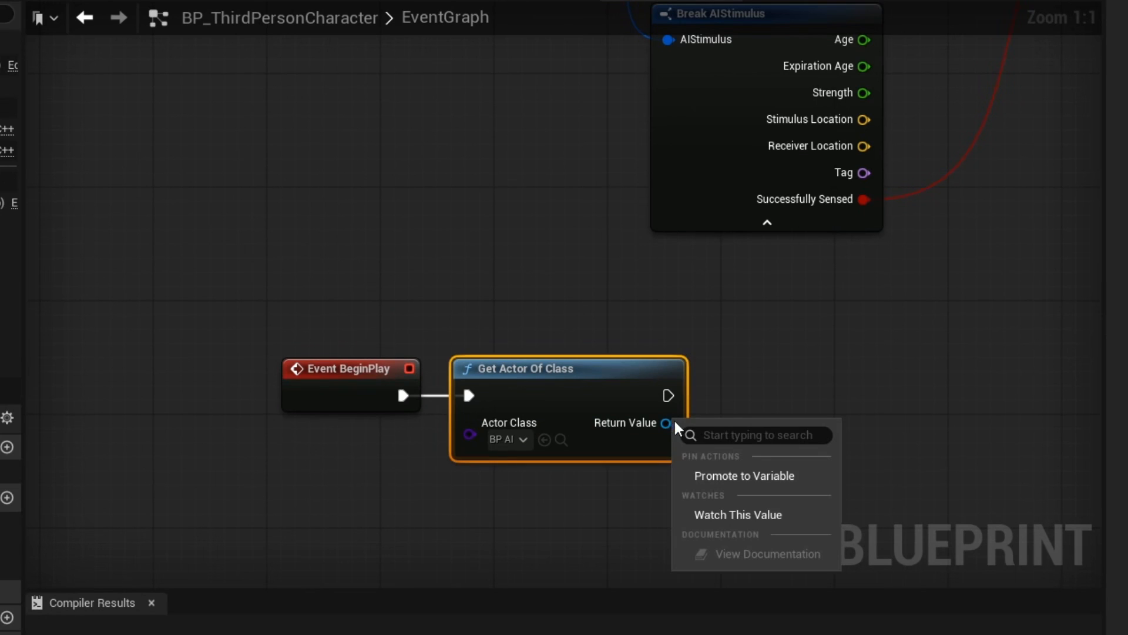
pyautogui.click(744, 475)
pyautogui.write('set vi')
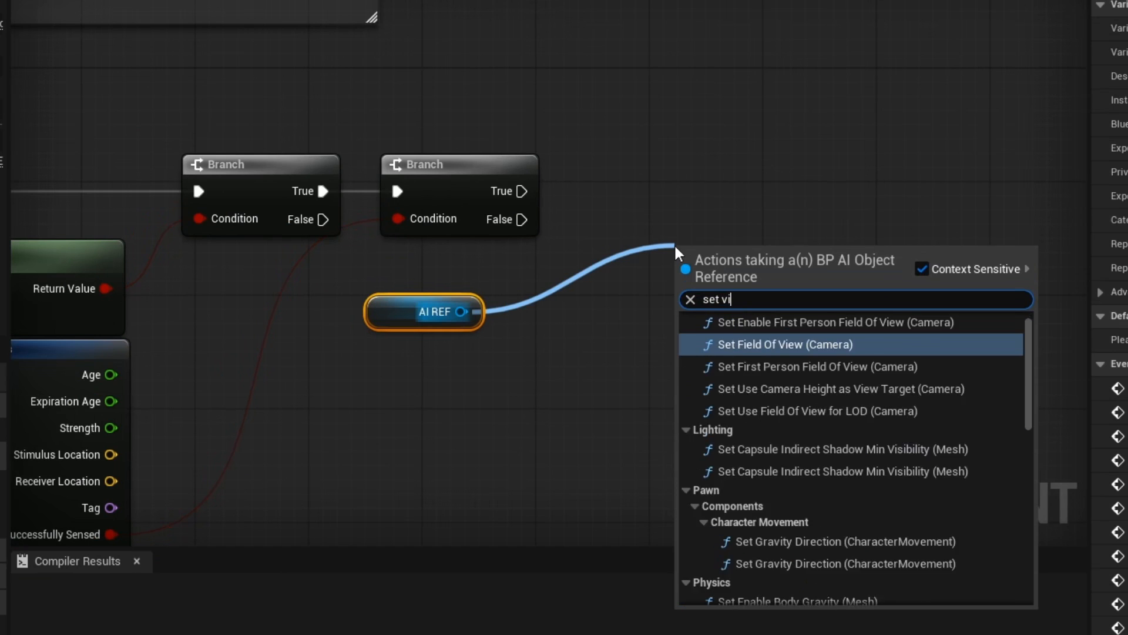
# Step: Add Set Visibility nodes on True/False and Set Custom Time Dilation 0.0 on AI REF
pyautogui.click(784, 344)
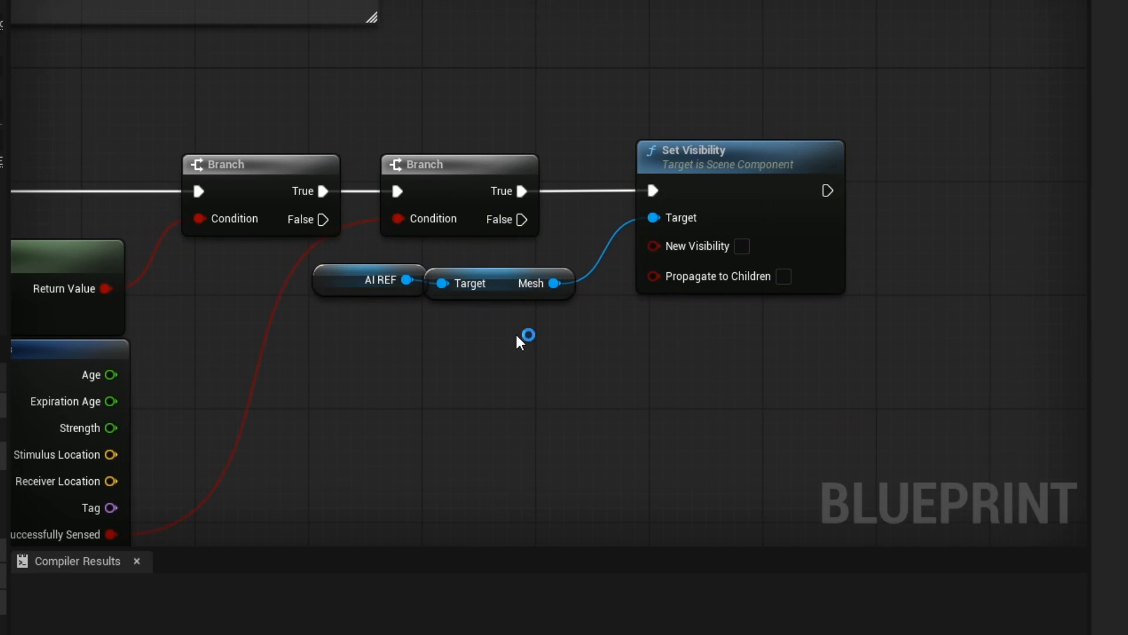
pyautogui.click(526, 334)
pyautogui.write('set cust')
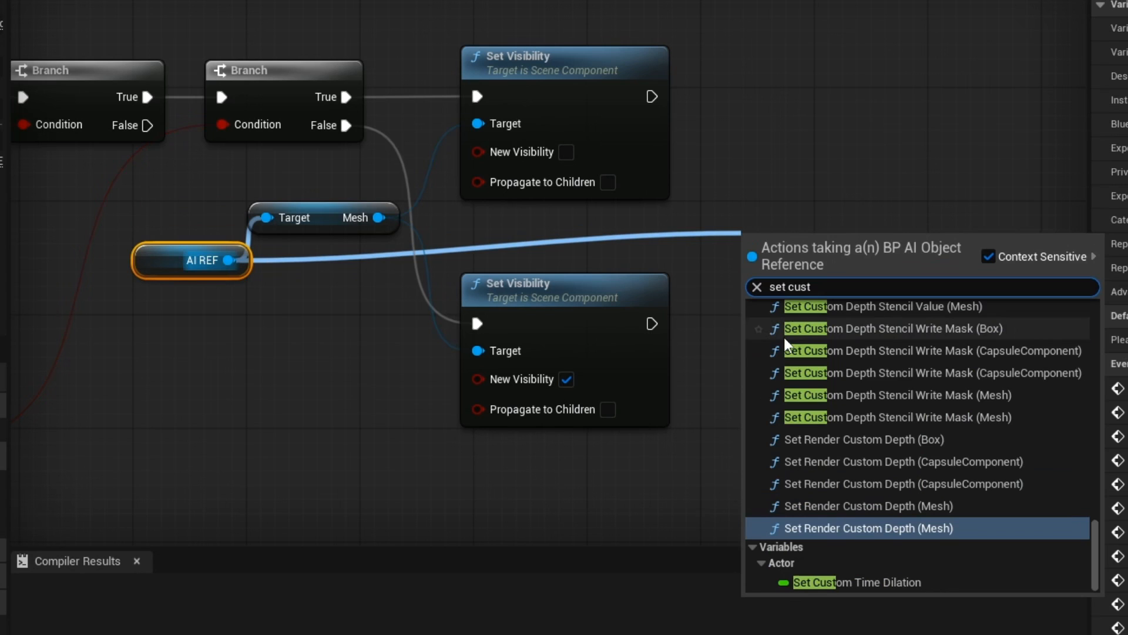
pyautogui.click(855, 583)
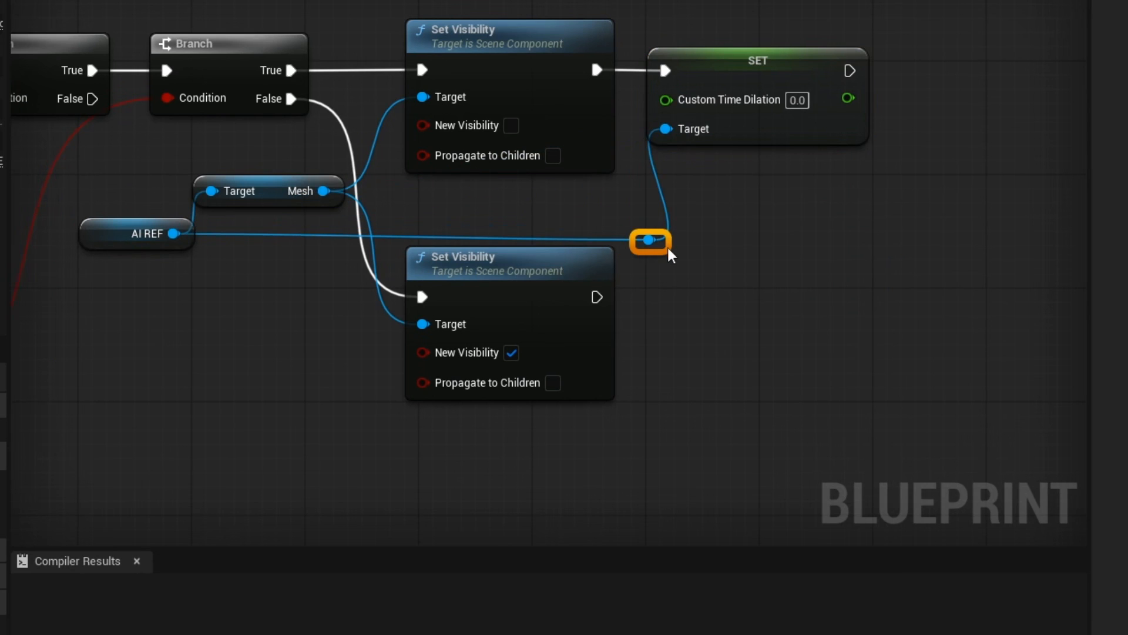
pyautogui.click(136, 233)
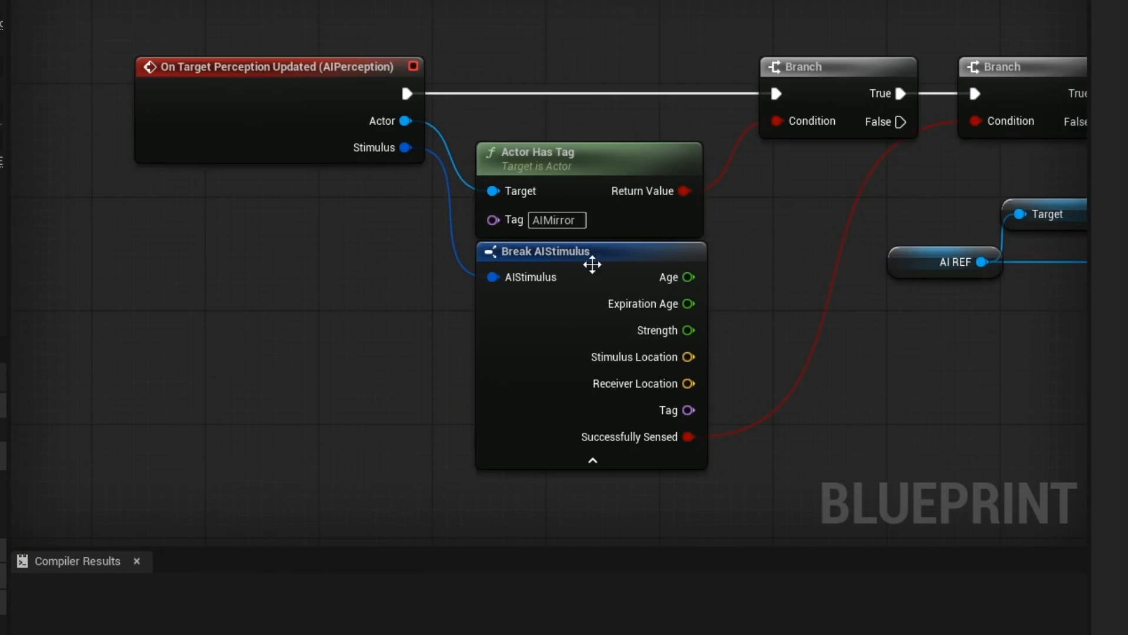
# Step: Open BP_AI from the Video folder, search Details for 'tag' and add an Actor Tags entry
pyautogui.moveTo(590, 266); pyautogui.dragTo(547, 272)
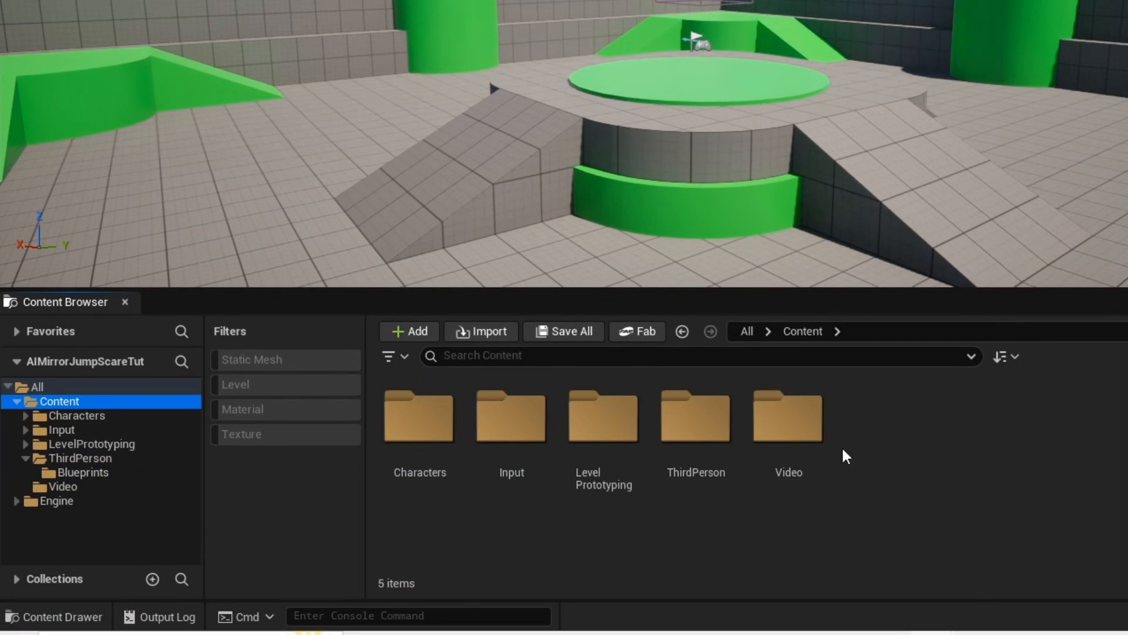
pyautogui.doubleClick(788, 417)
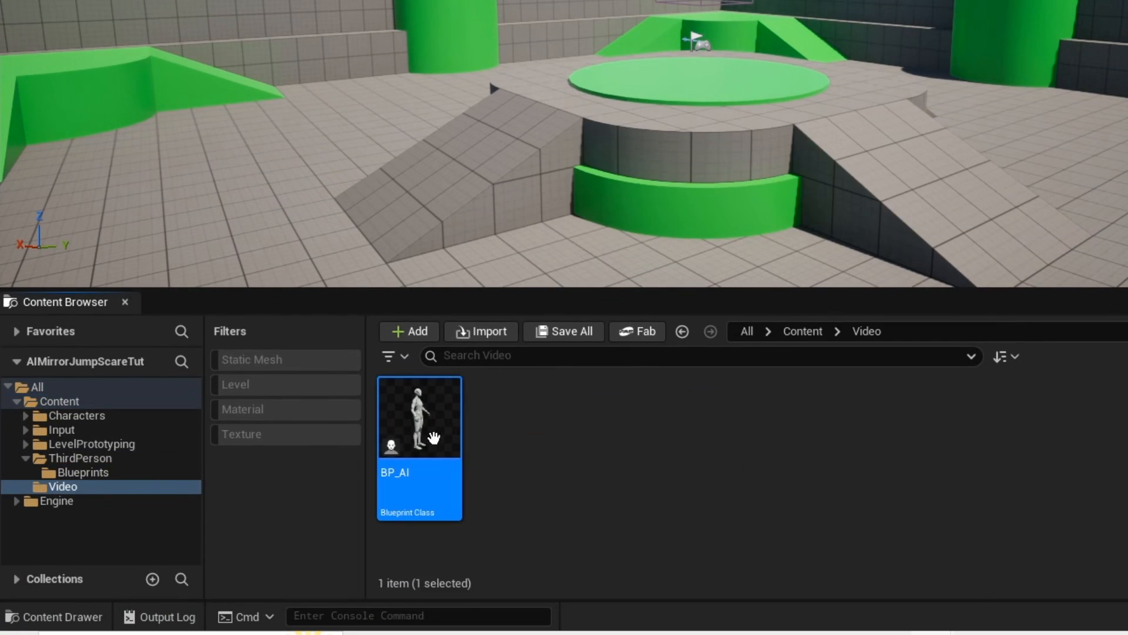
pyautogui.doubleClick(419, 417)
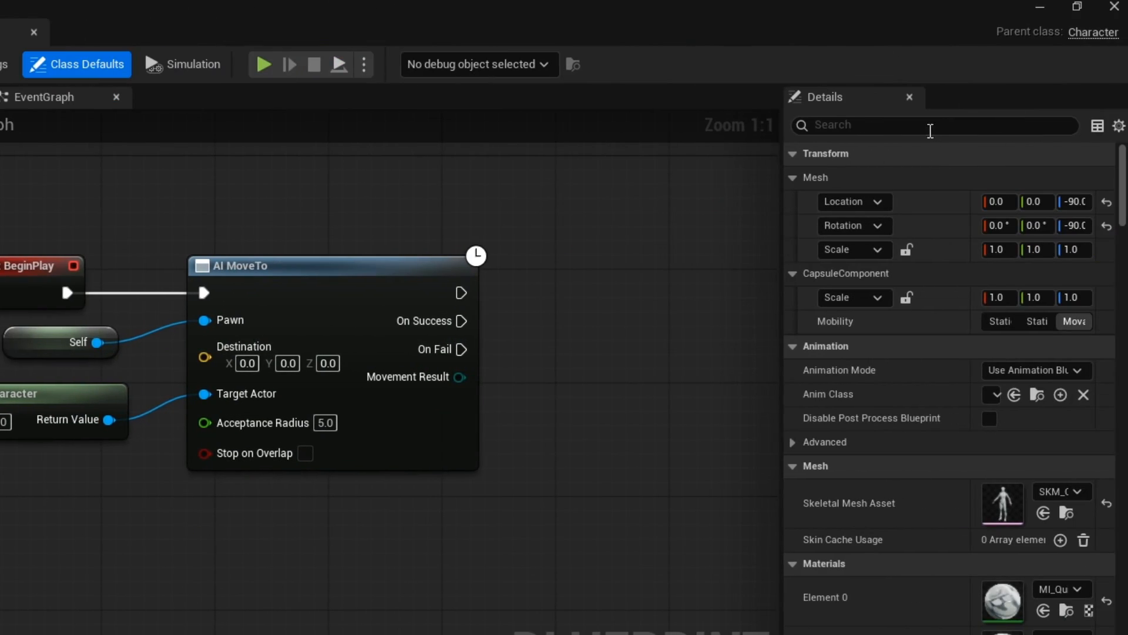
pyautogui.write('tag')
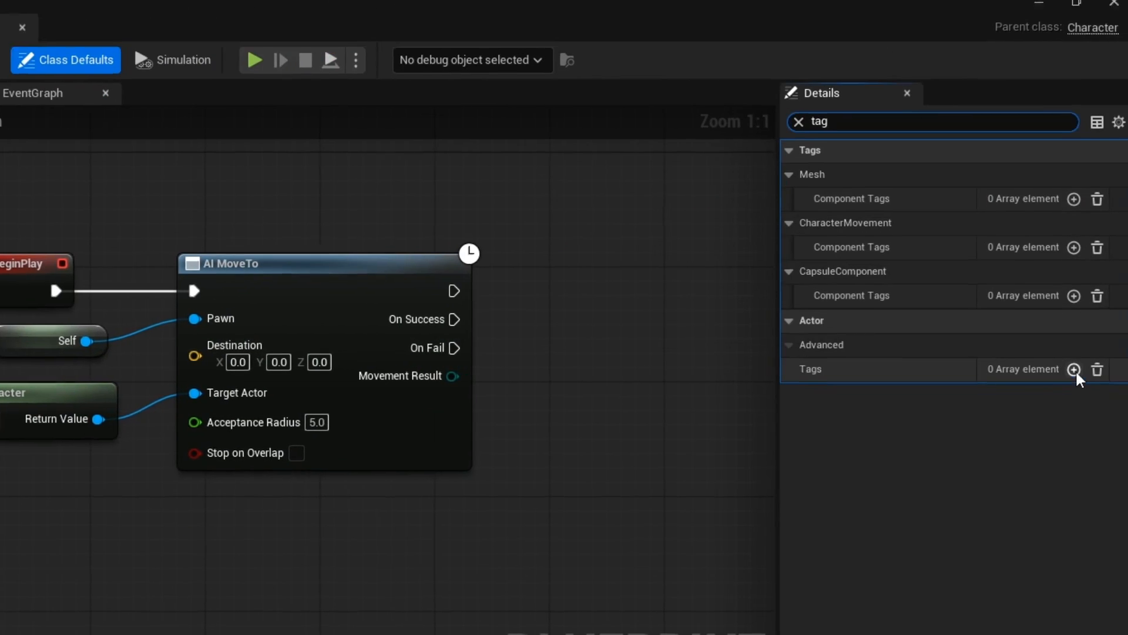
pyautogui.click(1074, 369)
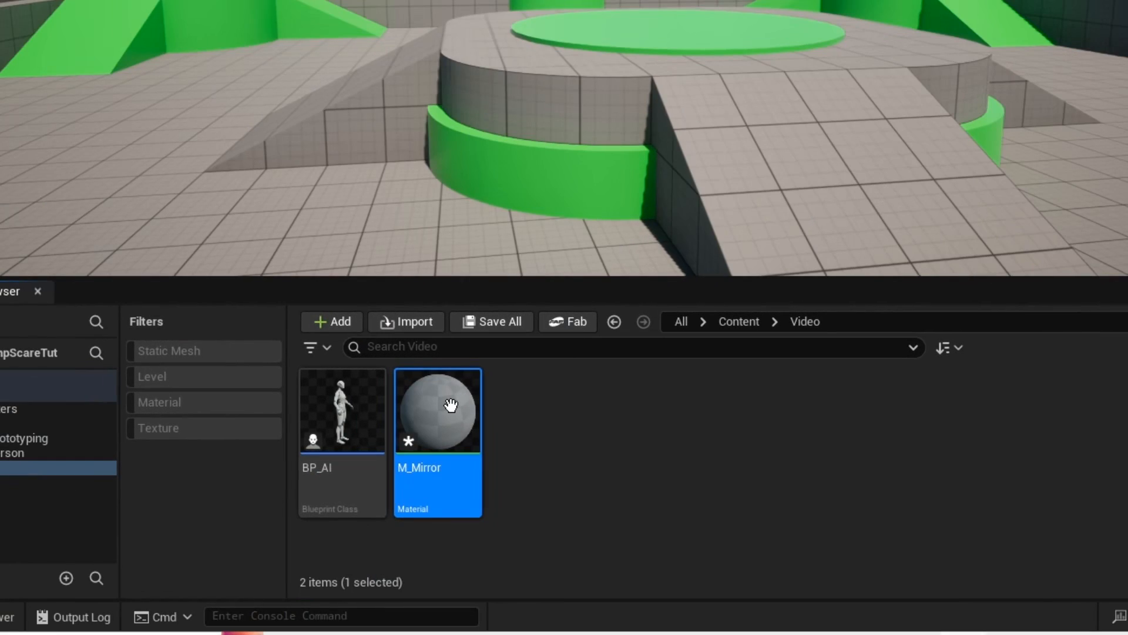
# Step: Open the M_Mirror material in the material editor
pyautogui.doubleClick(438, 410)
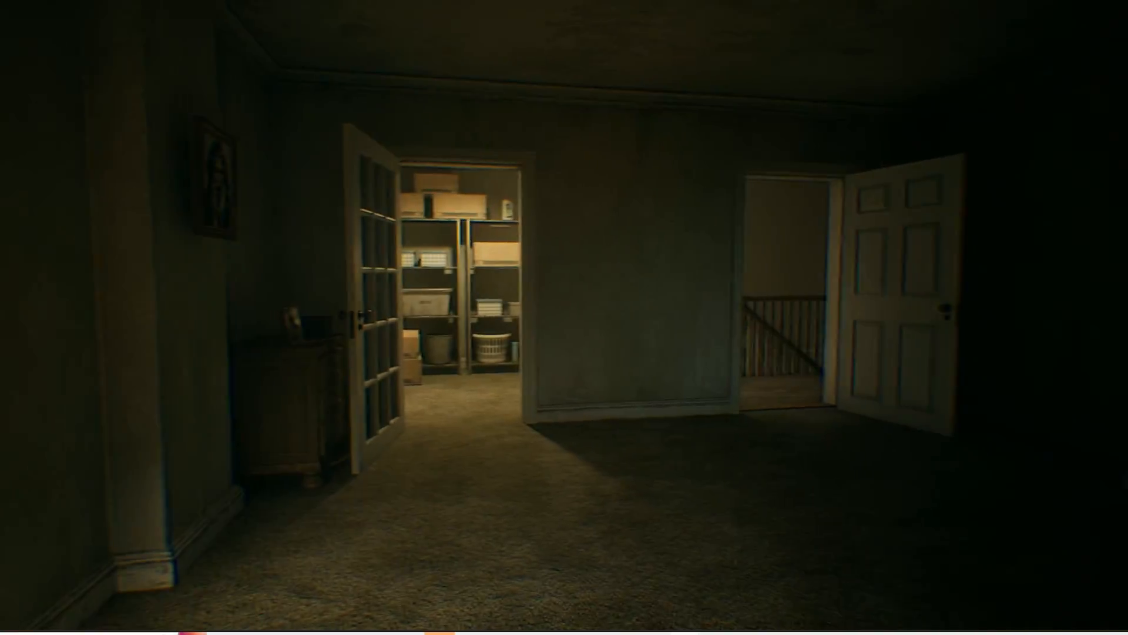
# Step: Type the comment 'thank you so much, this' under the Kauai VFX video
pyautogui.write('thank you so much, this')
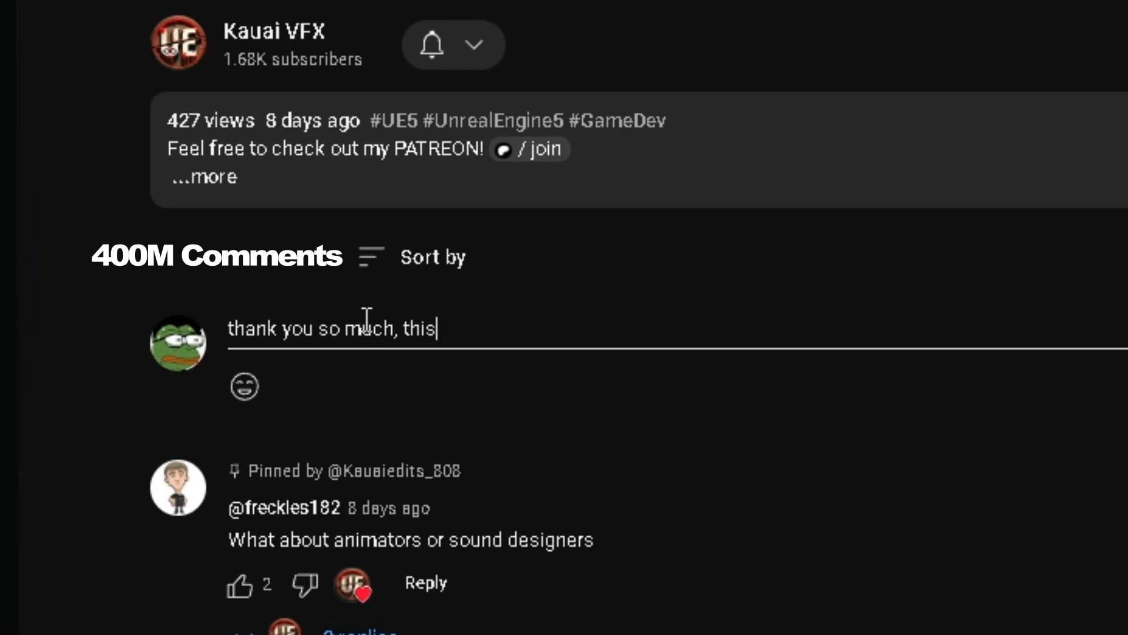